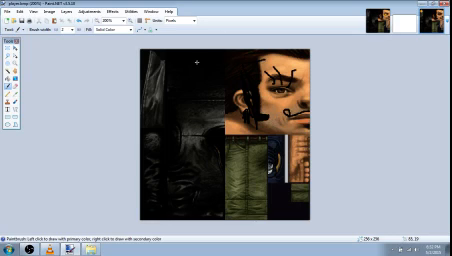
# - Browse Documents > games > GTA3 and enter the skins folder listing the player bitmap
pyautogui.click(12, 10)
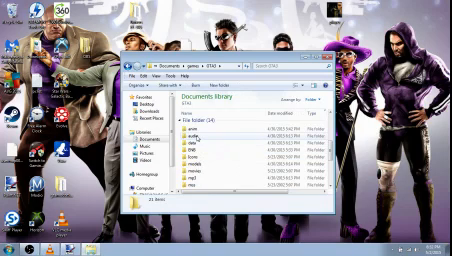
pyautogui.scroll(-3)
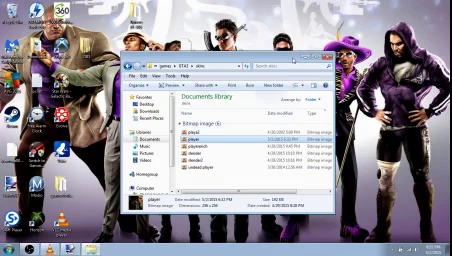
pyautogui.click(11, 247)
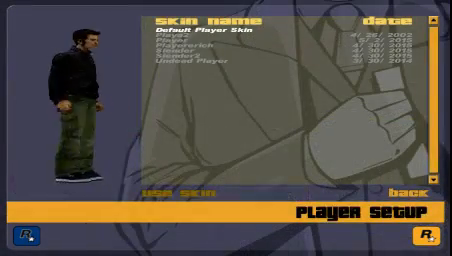
# - Select the custom Player skin dated 5/2/2015 and apply it with Use Skin
pyautogui.click(175, 51)
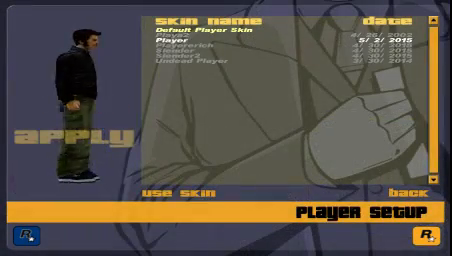